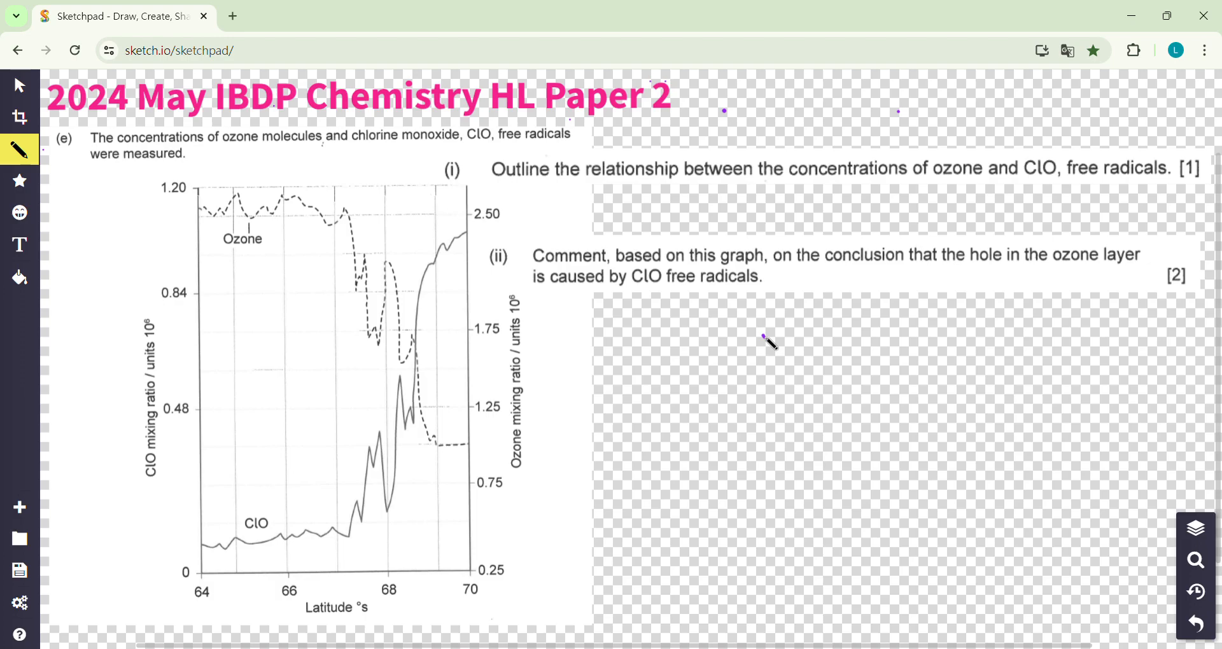
# - Draw arrows marking the ozone dip and ClO rise, and answer part (i) 'Negative correlated'
pyautogui.click(295, 507)
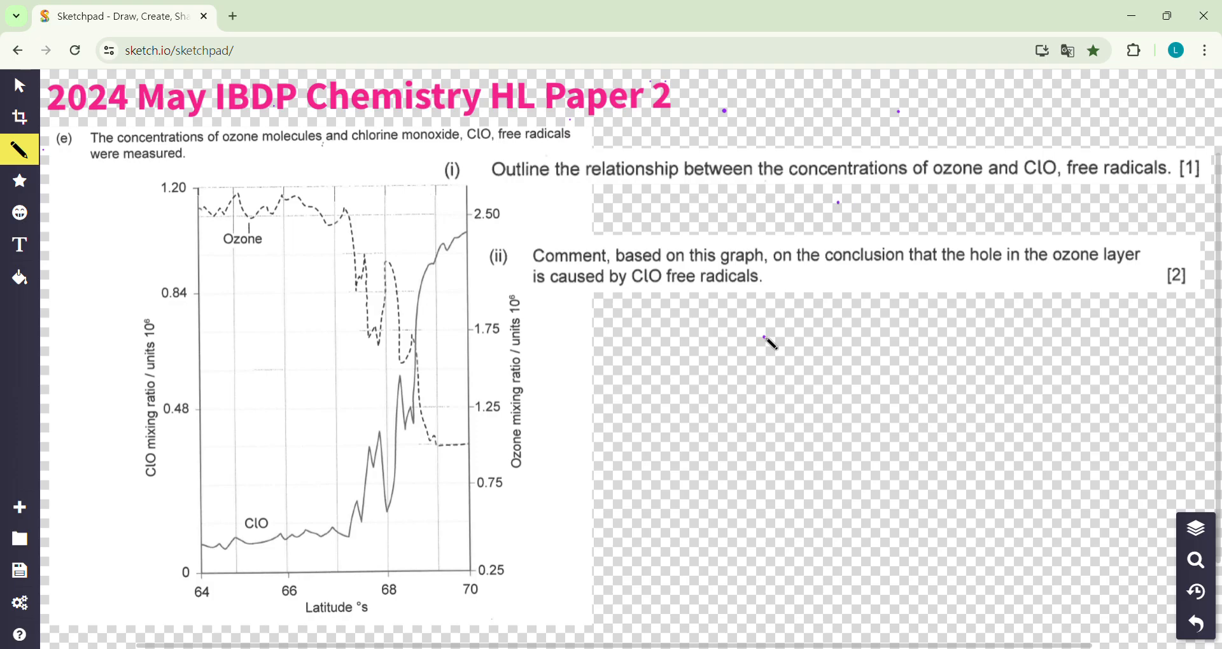
pyautogui.moveTo(278, 241); pyautogui.dragTo(351, 303)
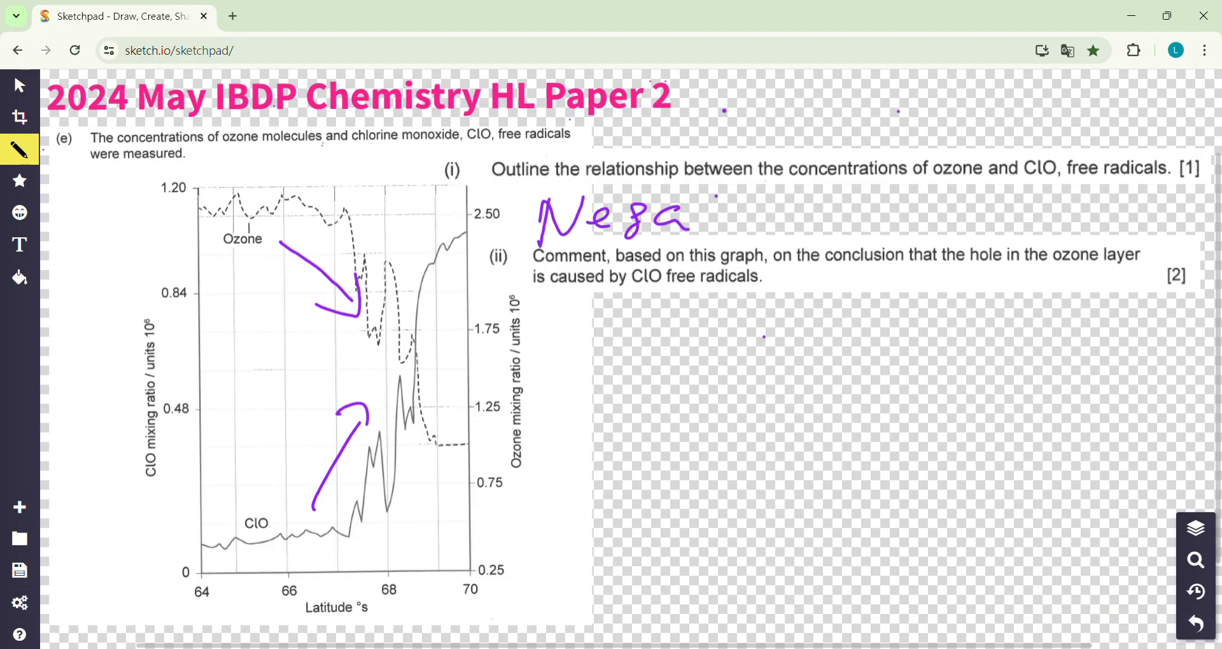
pyautogui.moveTo(702, 214); pyautogui.dragTo(849, 226)
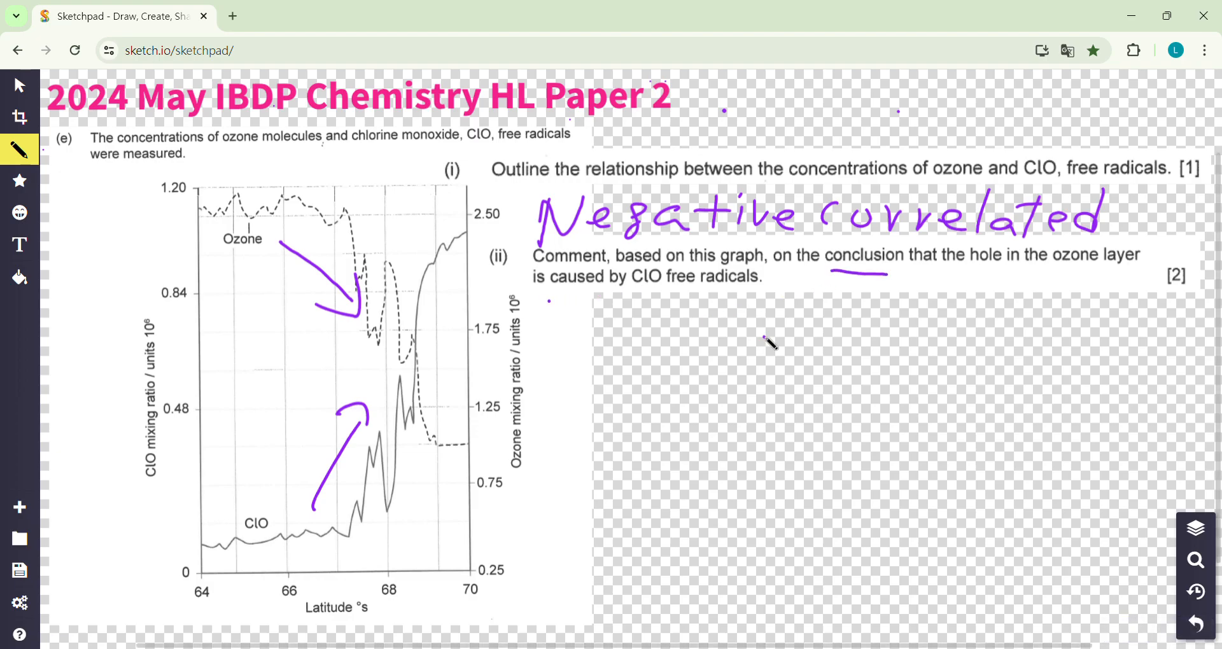
# - Underline 'caused' in part (ii) and handwrite 'Only correlation.' beneath it
pyautogui.moveTo(554, 297); pyautogui.dragTo(627, 298)
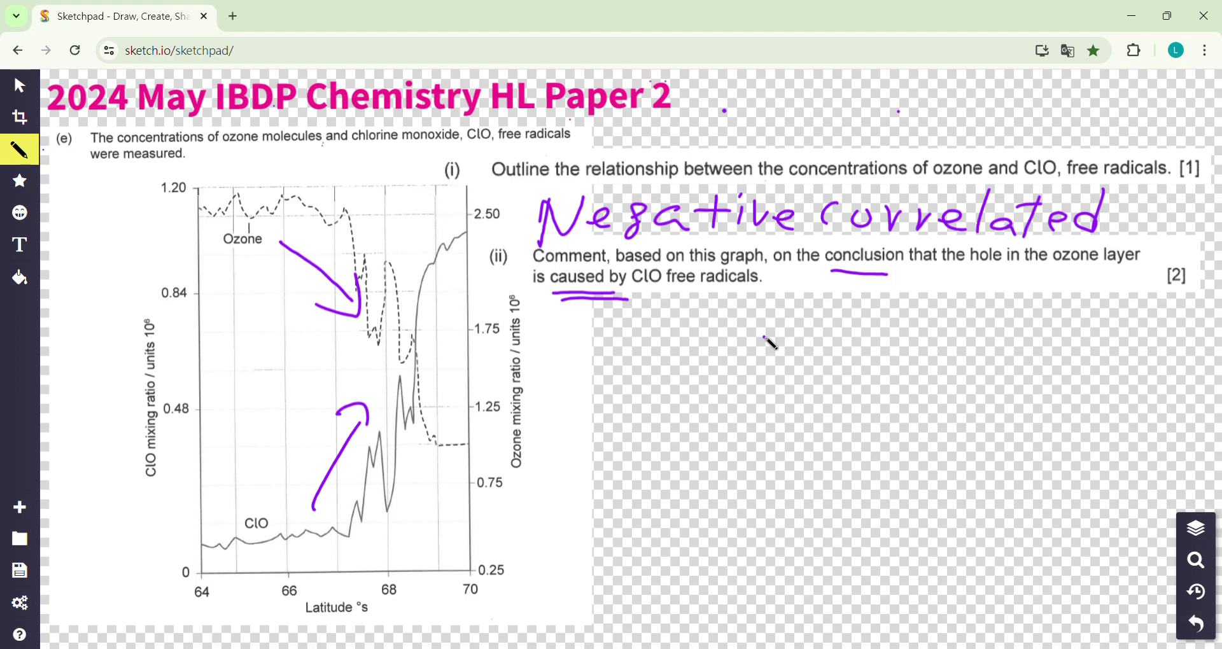
pyautogui.click(571, 353)
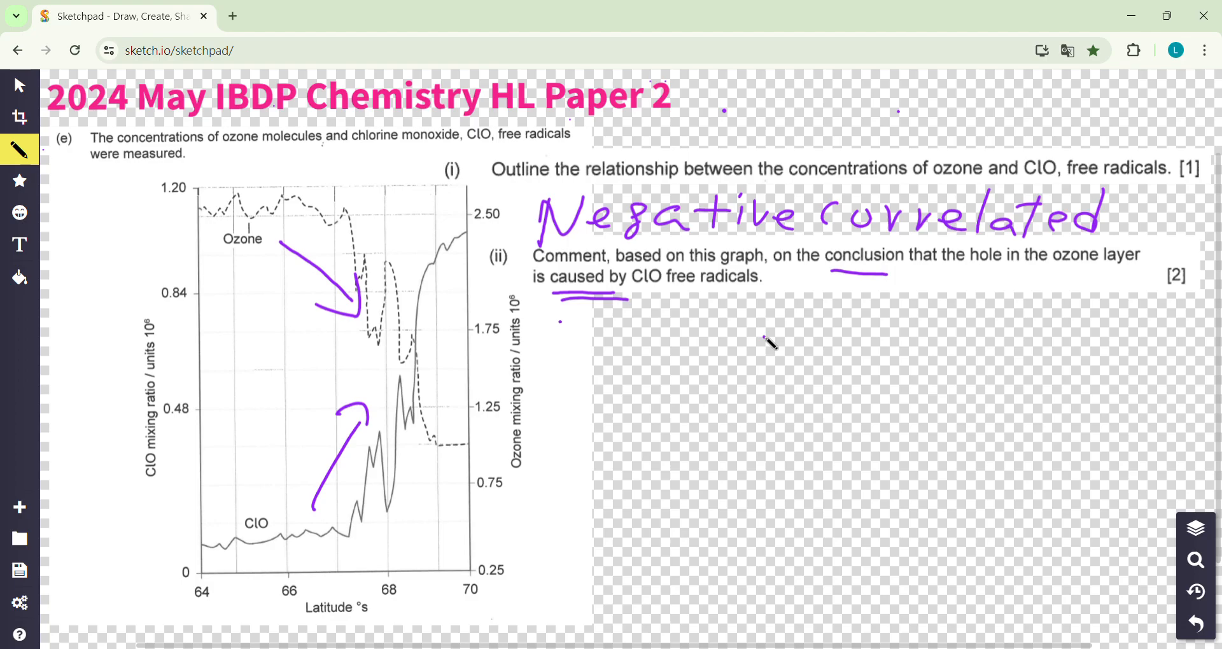
pyautogui.moveTo(562, 319); pyautogui.dragTo(546, 359)
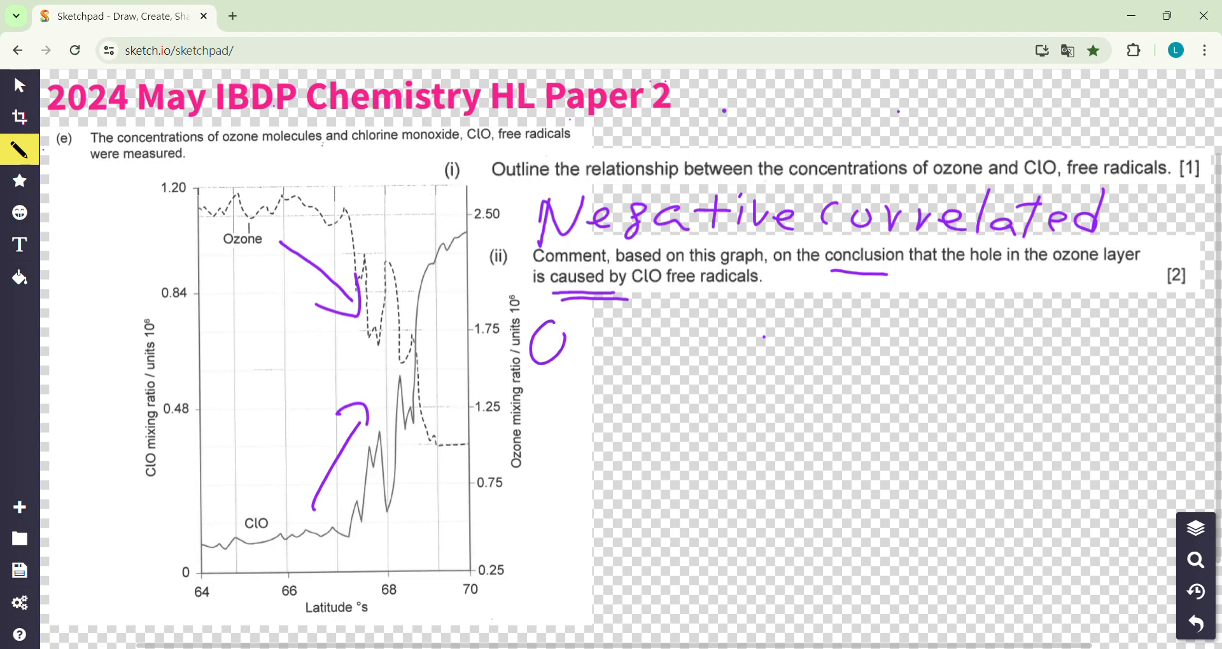
pyautogui.moveTo(546, 319); pyautogui.dragTo(662, 367)
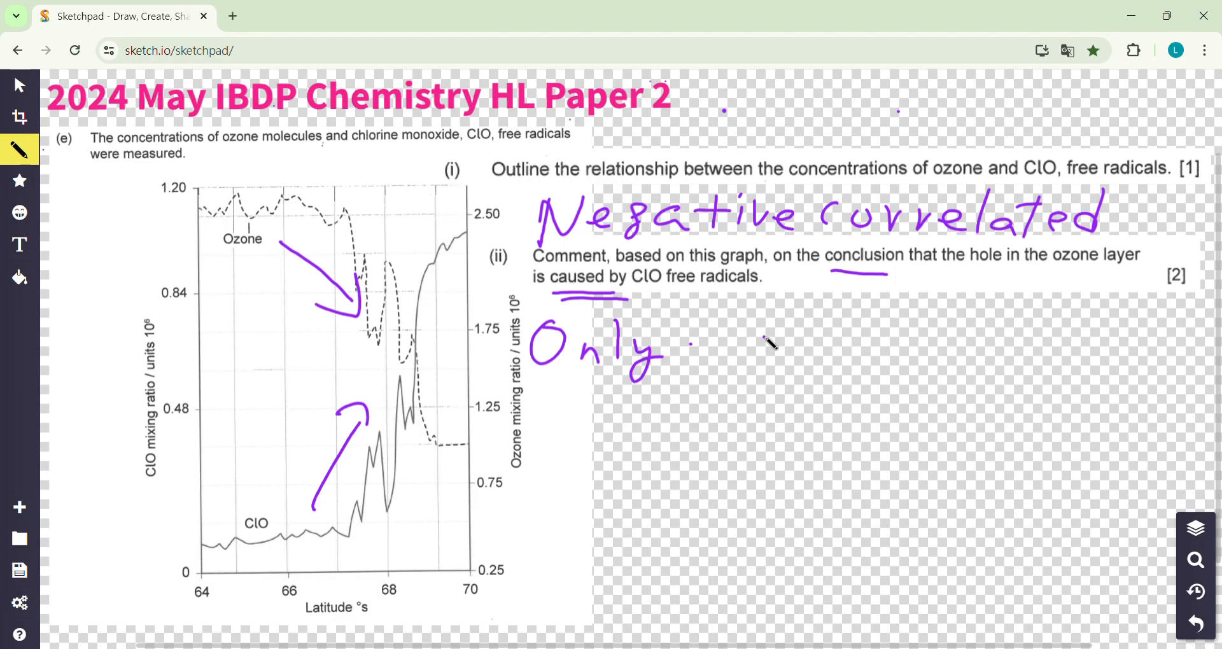
pyautogui.moveTo(679, 351); pyautogui.dragTo(803, 352)
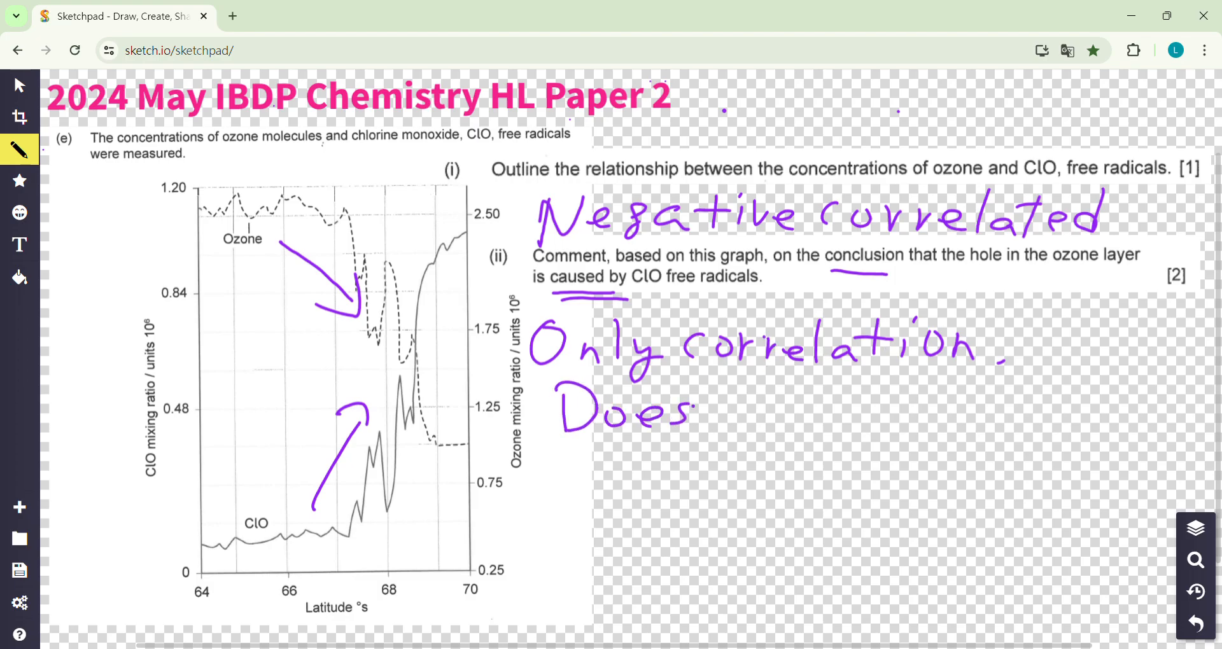
# - Continue the answer with 'Doesn't mean causality between them', underlining 'causality'
pyautogui.moveTo(693, 397); pyautogui.dragTo(771, 405)
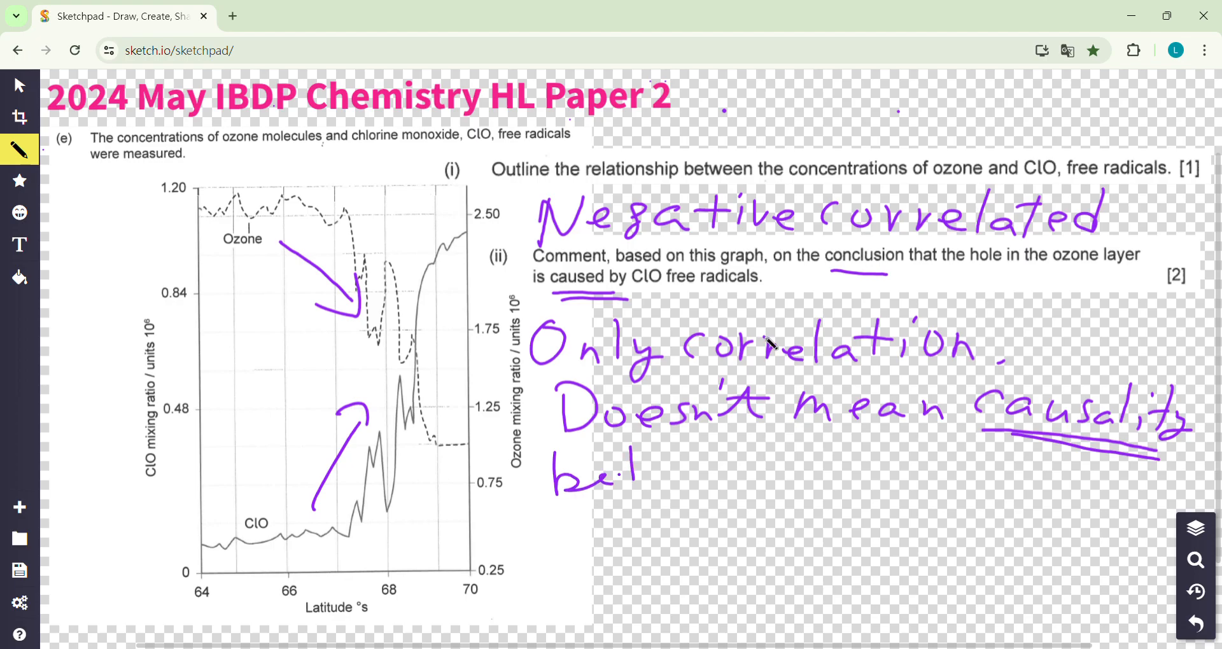
pyautogui.moveTo(639, 467); pyautogui.dragTo(787, 467)
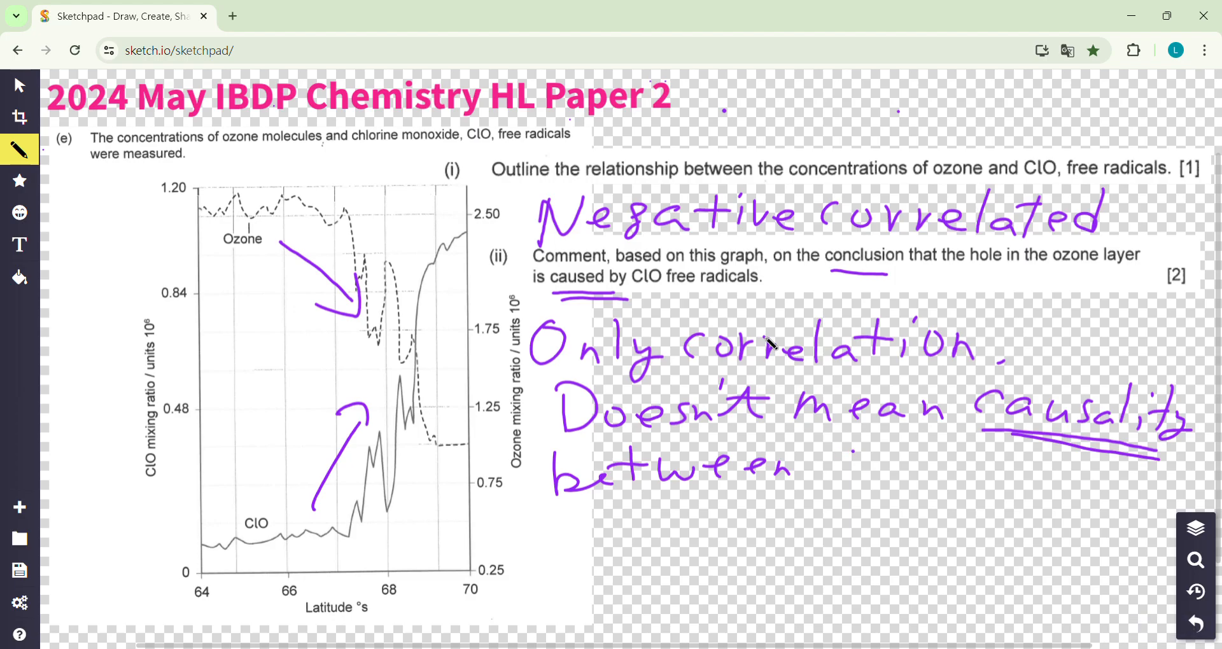
pyautogui.moveTo(794, 467); pyautogui.dragTo(881, 467)
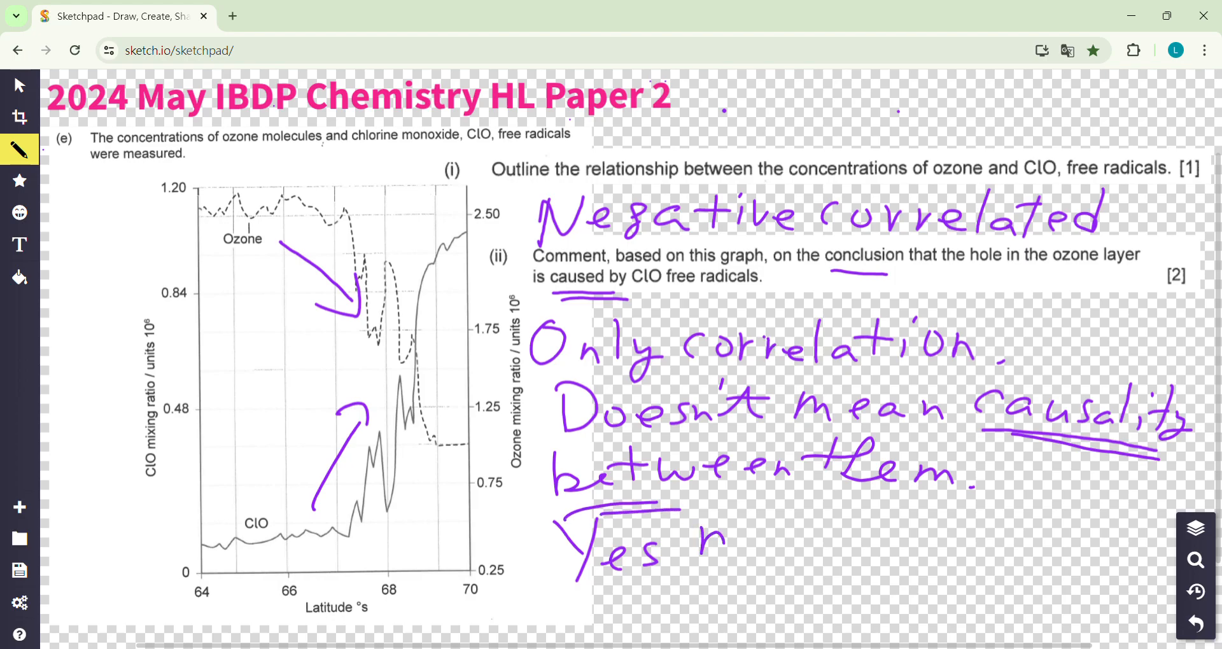
pyautogui.moveTo(701, 542); pyautogui.dragTo(838, 542)
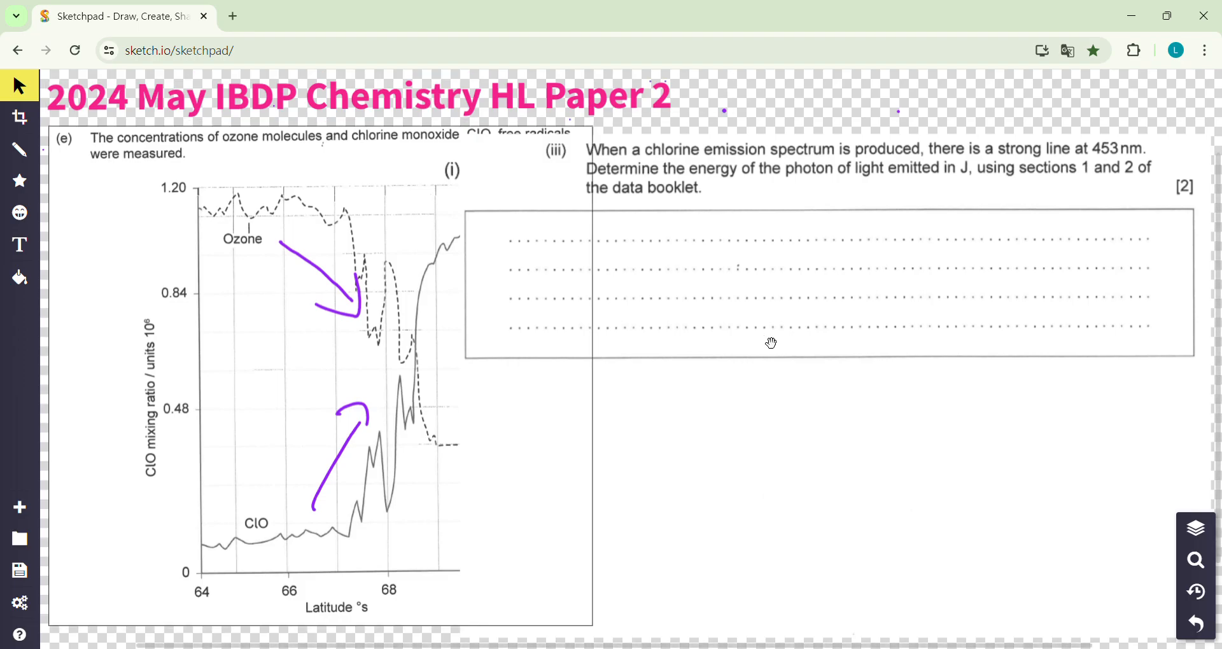
# - Reselect the freehand pen for circling the 453 nm and photon-energy phrases
pyautogui.click(19, 150)
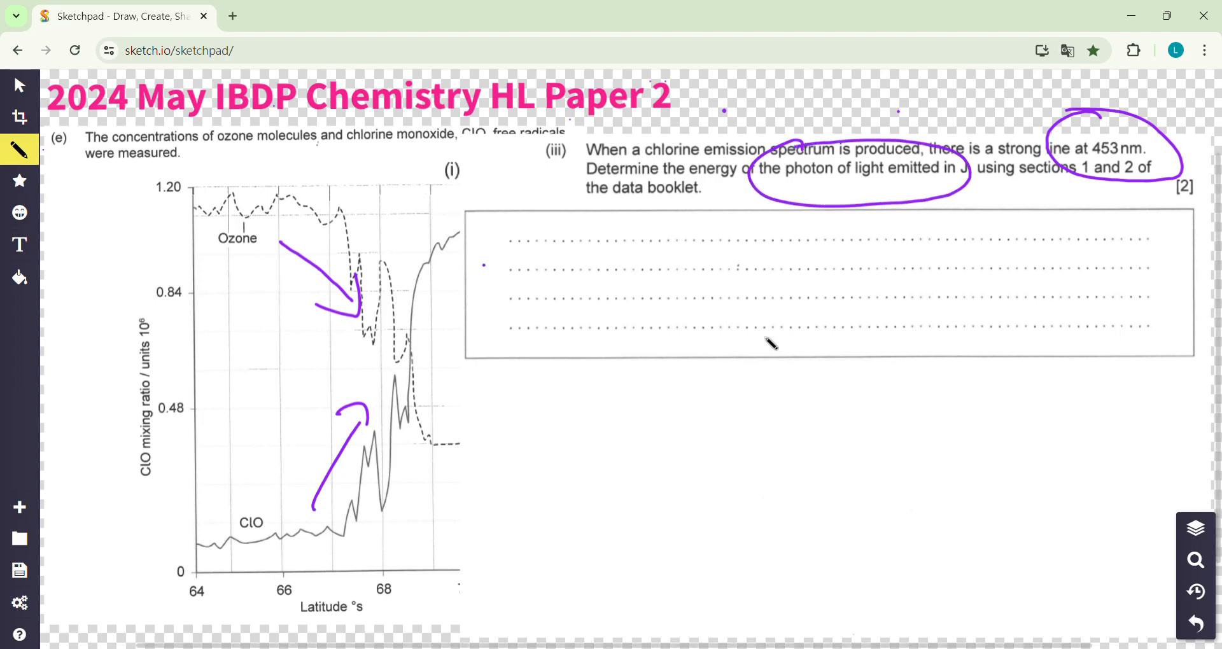
# - Write E = hν, c = νλ and ν = c/λ leading to E = hc/λ
pyautogui.moveTo(491, 227); pyautogui.dragTo(536, 261)
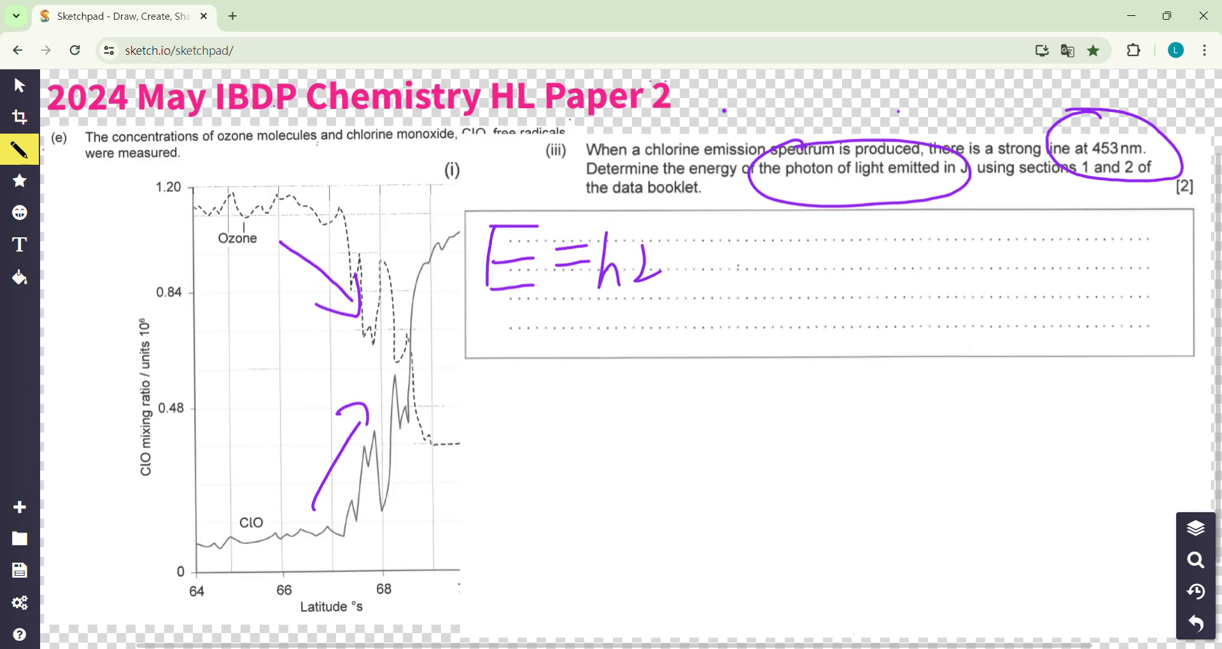
pyautogui.moveTo(635, 241); pyautogui.dragTo(725, 268)
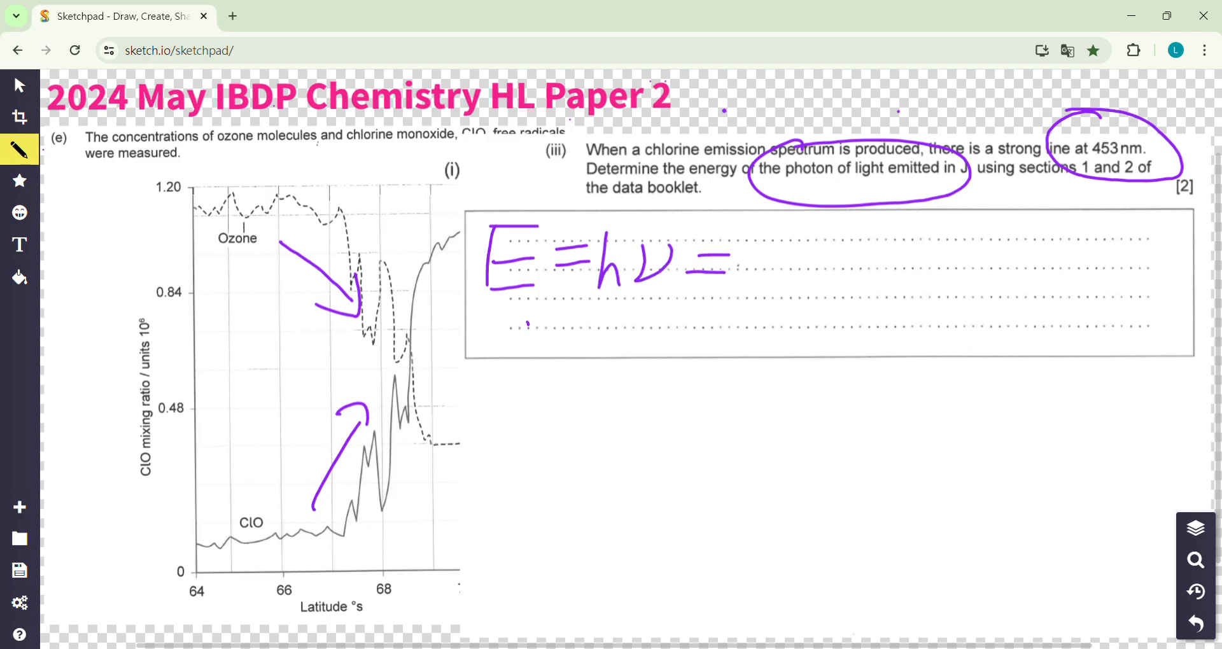
pyautogui.moveTo(507, 320); pyautogui.dragTo(600, 335)
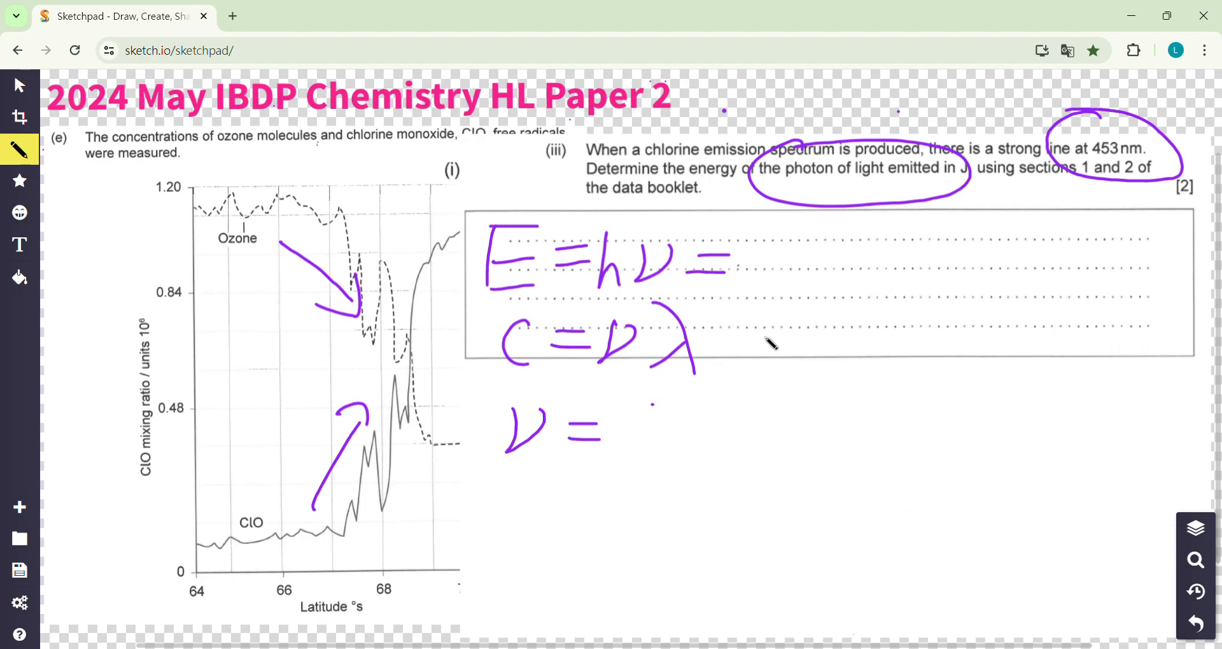
pyautogui.moveTo(650, 409); pyautogui.dragTo(654, 506)
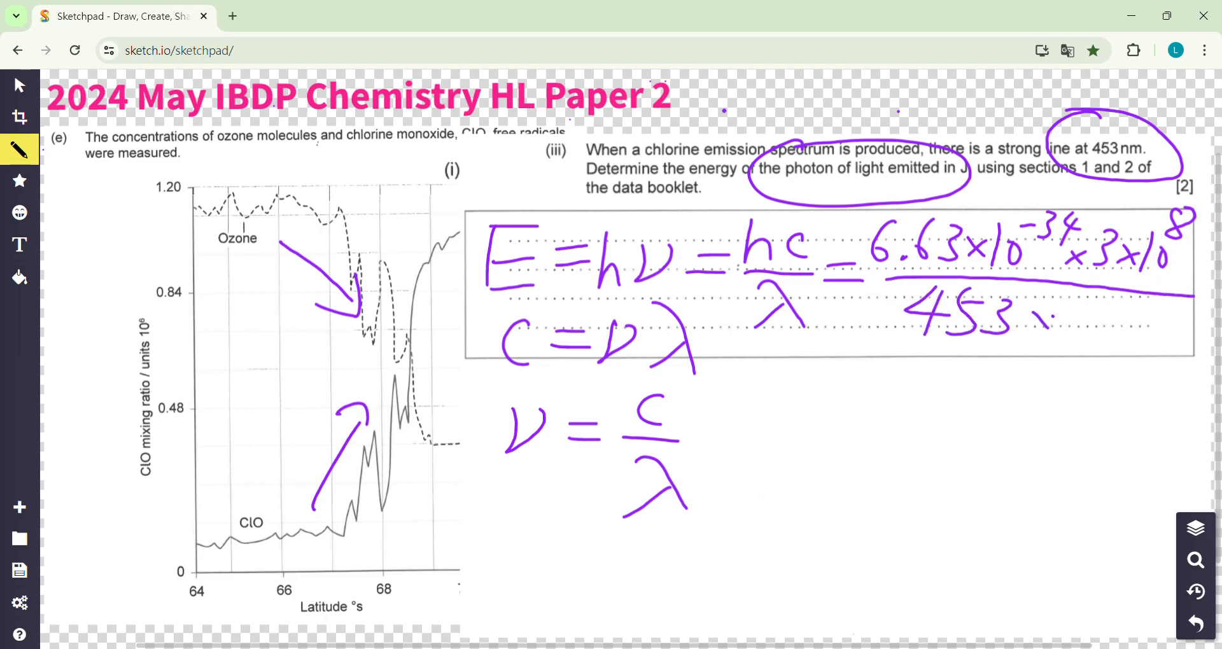
# - Substitute 6.63×10⁻³⁴ × 3×10⁸ over 453×10⁻⁹, converting 453 nm to metres
pyautogui.moveTo(1044, 319); pyautogui.dragTo(1122, 312)
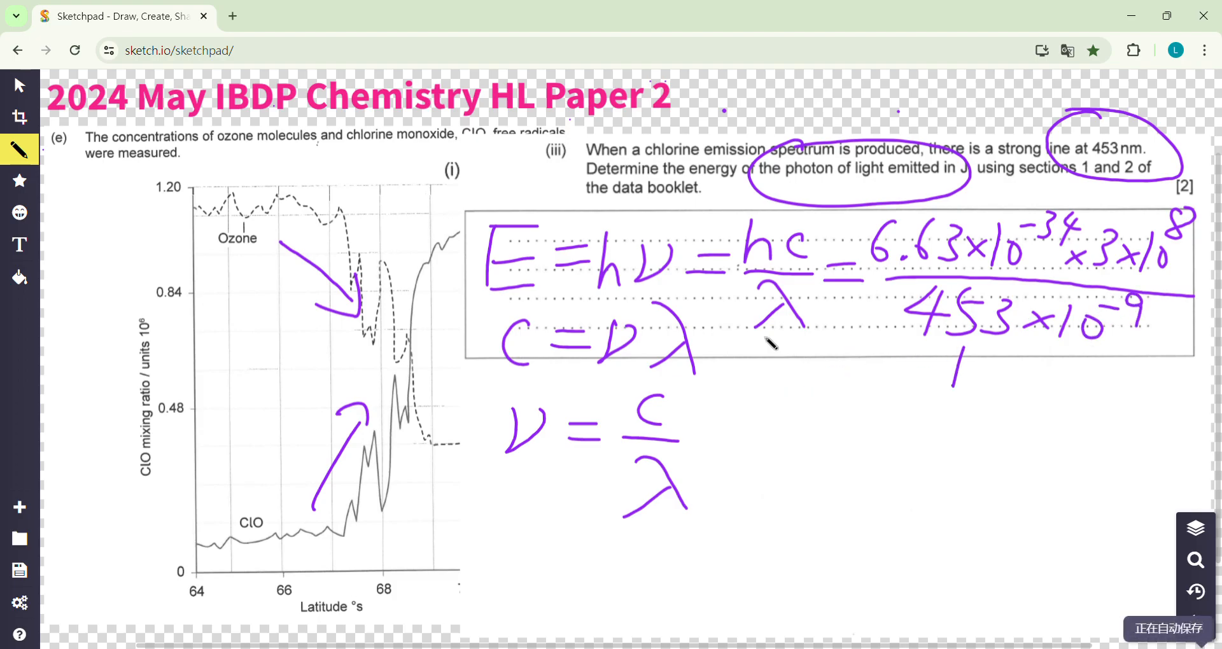
pyautogui.moveTo(958, 343); pyautogui.dragTo(973, 381)
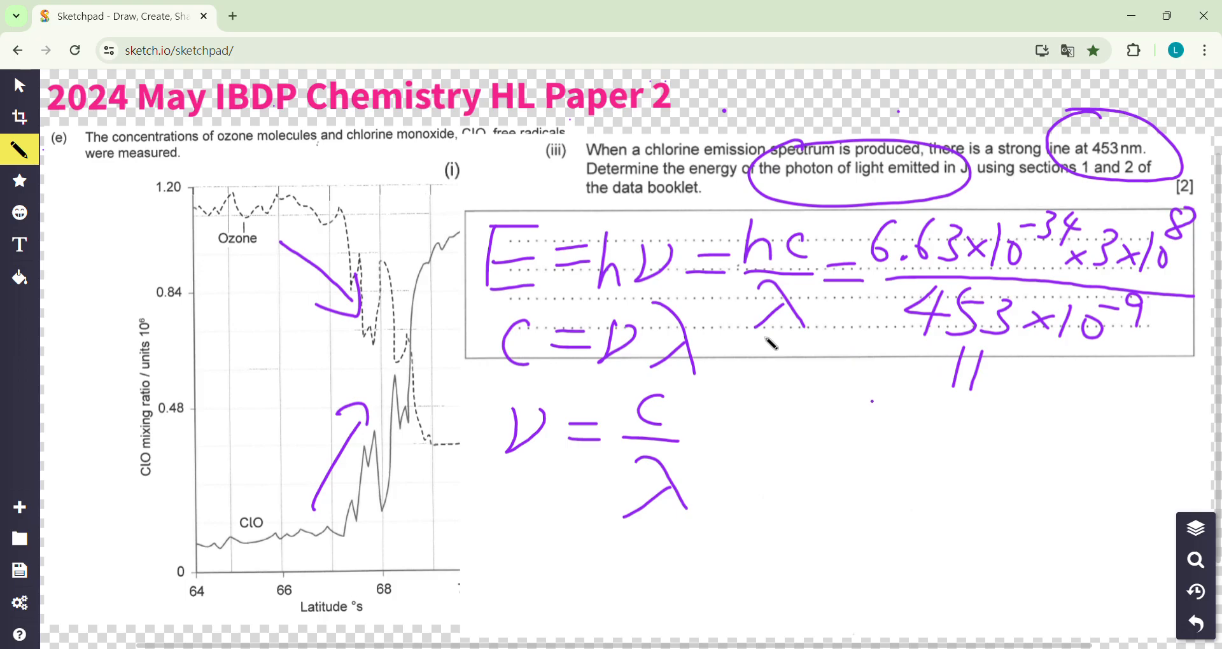